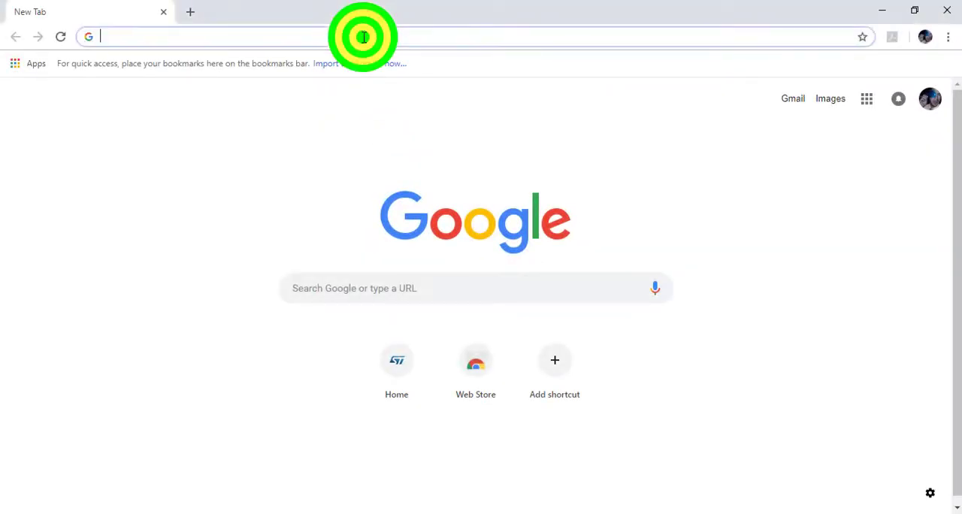
type("www.st.com/content/st_com/en.html")
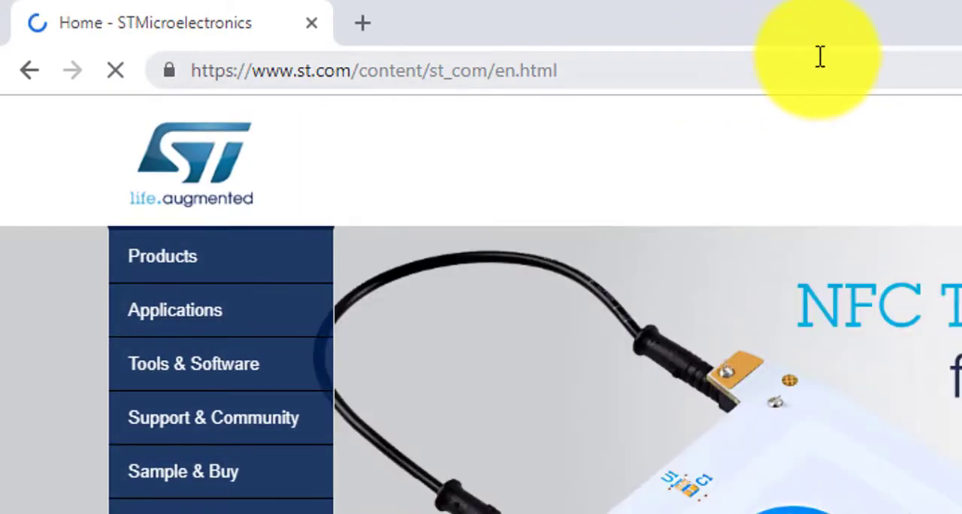
left_click(163, 256)
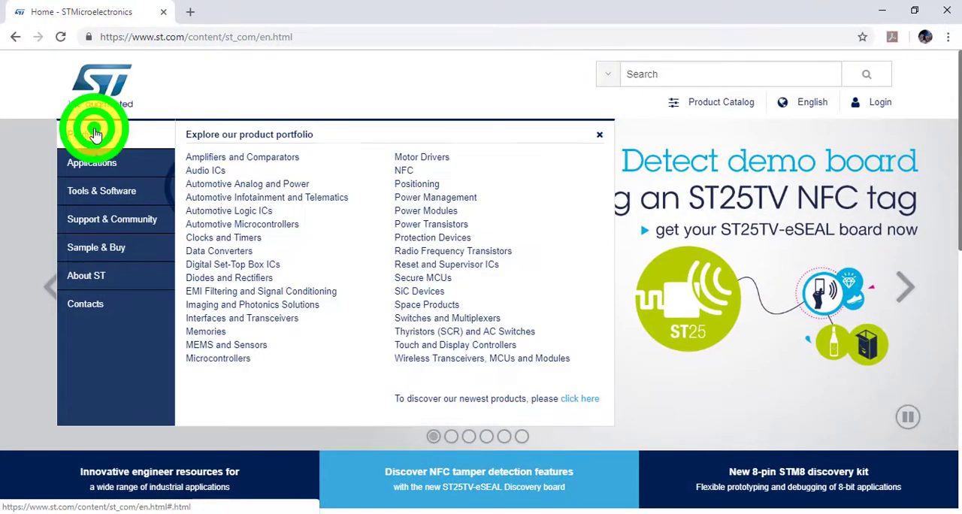
left_click(217, 357)
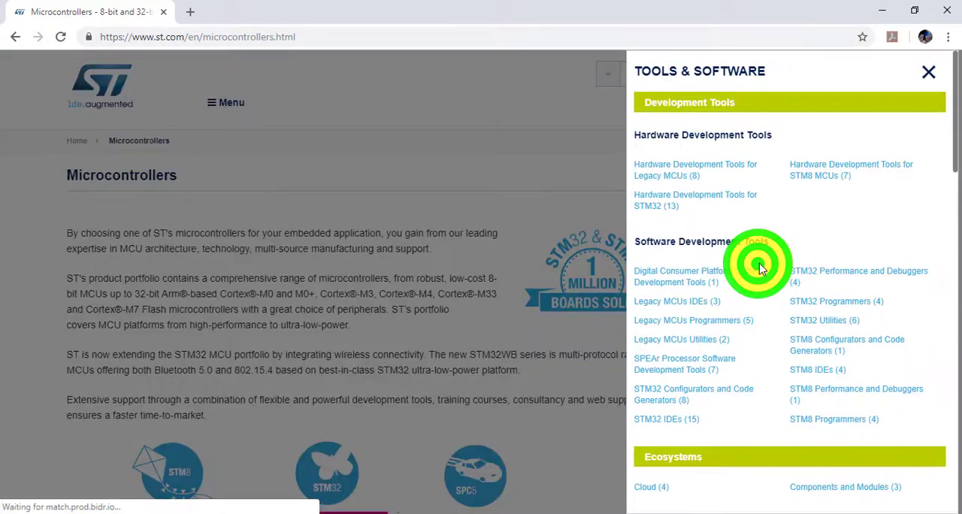
Step: From STM8 MCU Eval Boards, go to the NUCLEO-8L152R8 board's resources
scroll("down", 3)
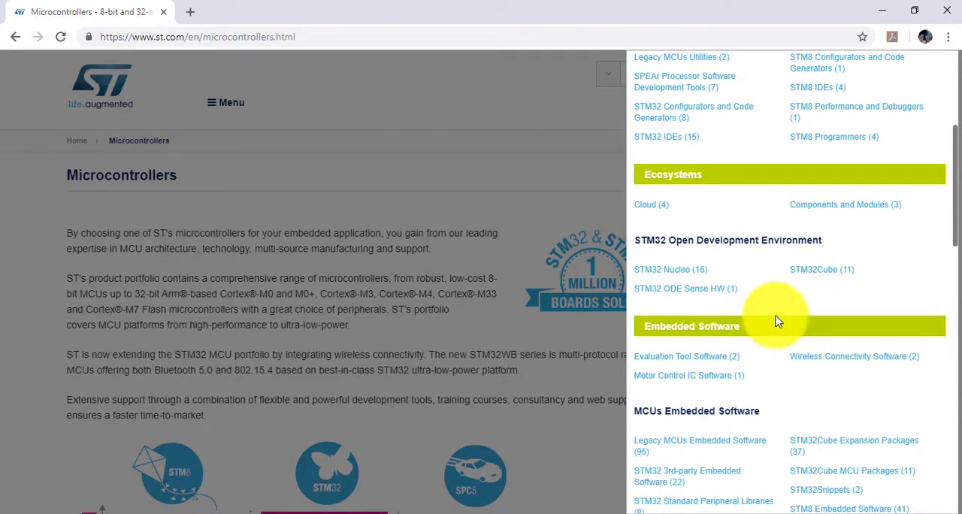
scroll("down", 3)
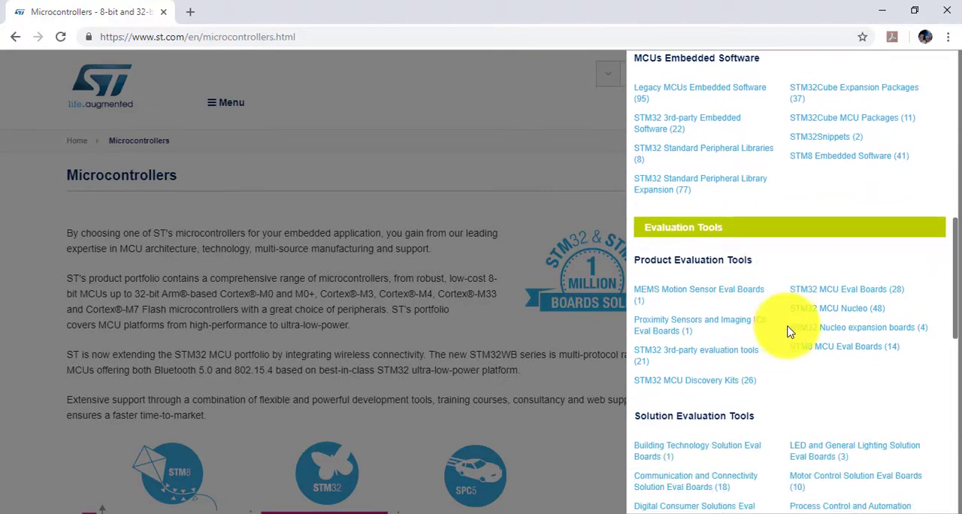
left_click(836, 308)
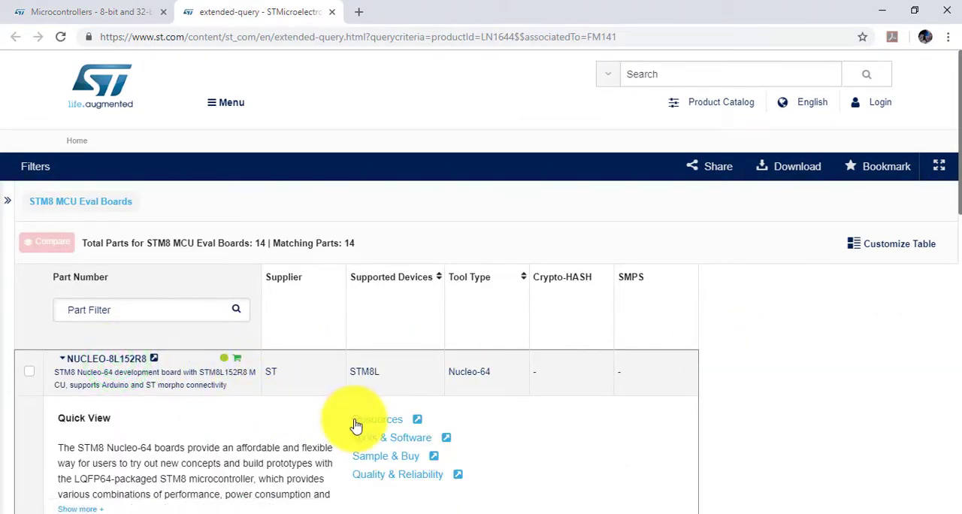
mouse_move(388, 424)
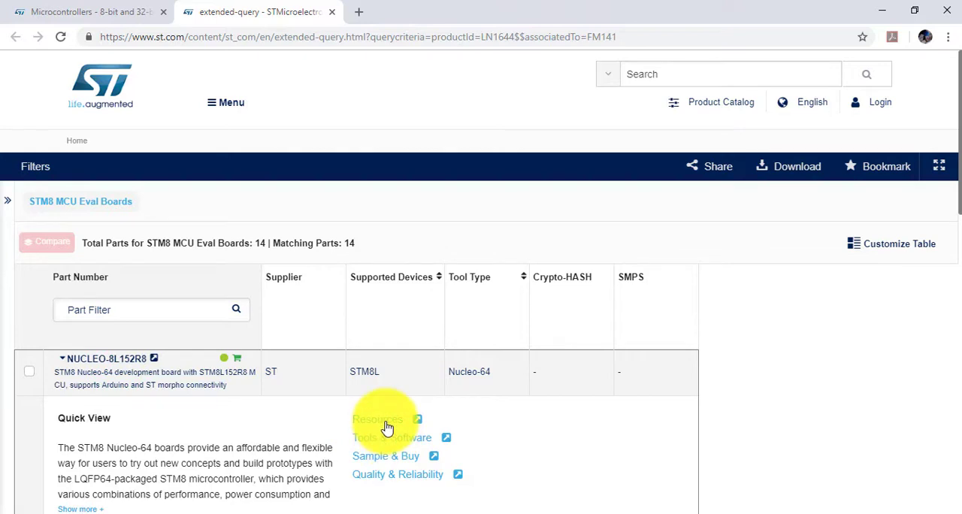
left_click(105, 358)
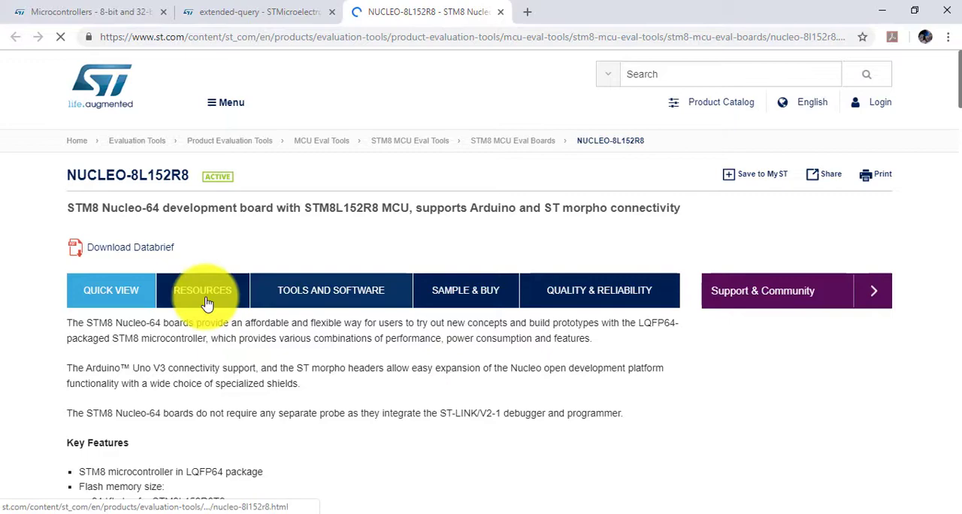
Step: Download the en.FW_for_AN5183_on_STM8L firmware zip from the board's Application Notes
left_click(202, 290)
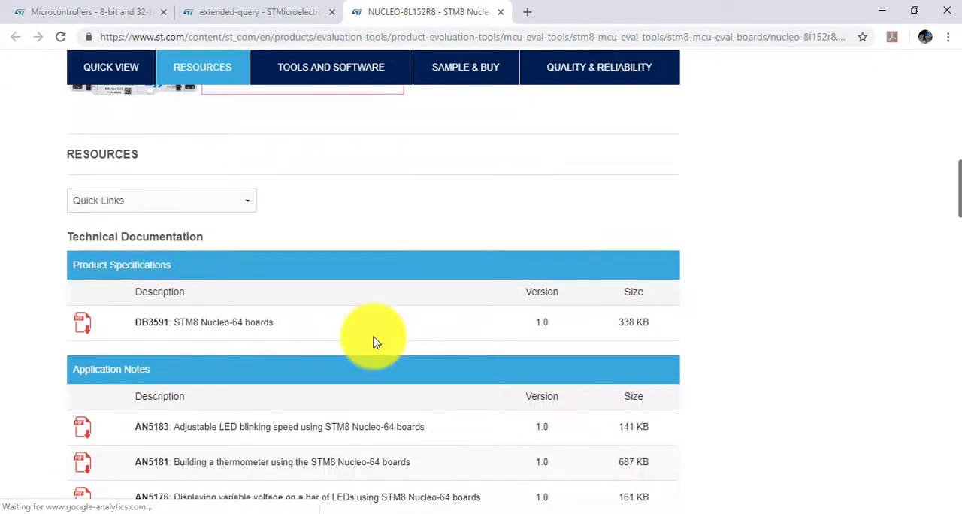
scroll("down", 3)
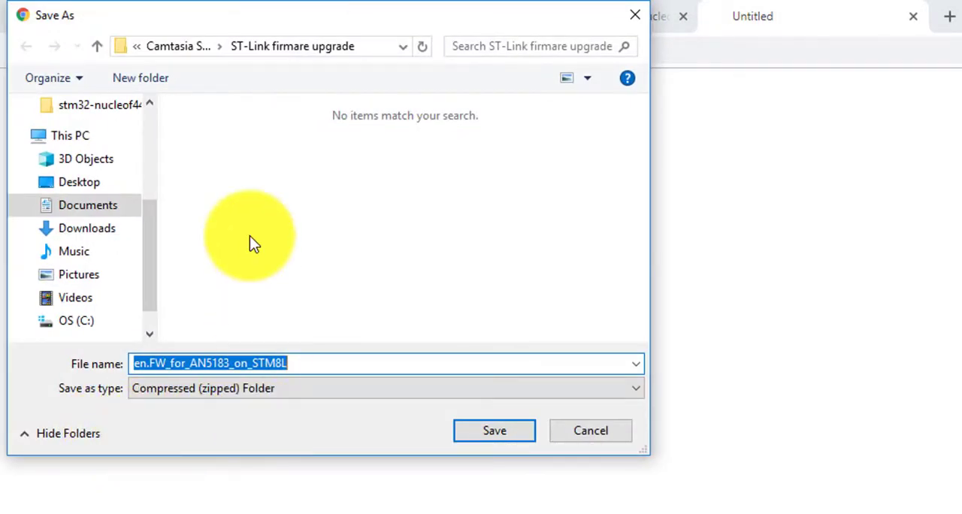
left_click(87, 228)
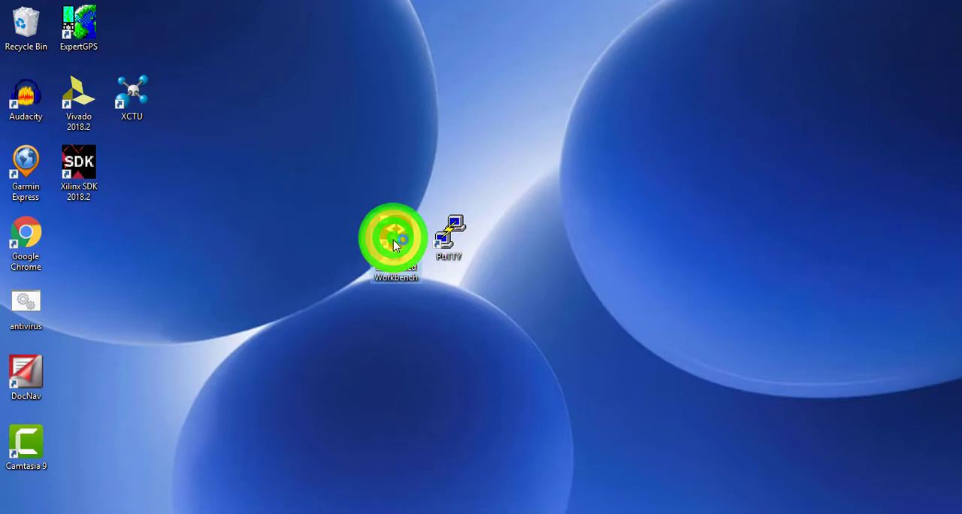
Step: Launch IAR and browse from Downloads into the extracted AN5183 firmware folder
double_click(394, 238)
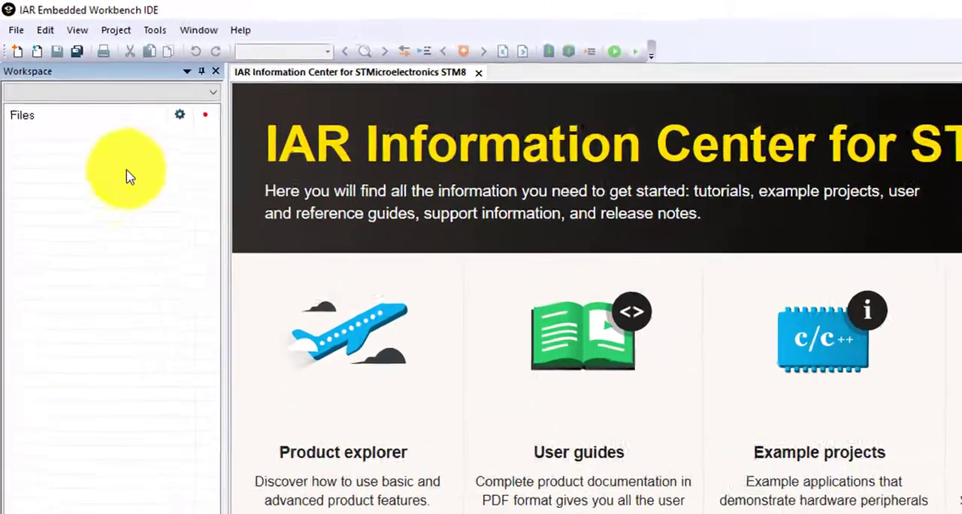
left_click(15, 30)
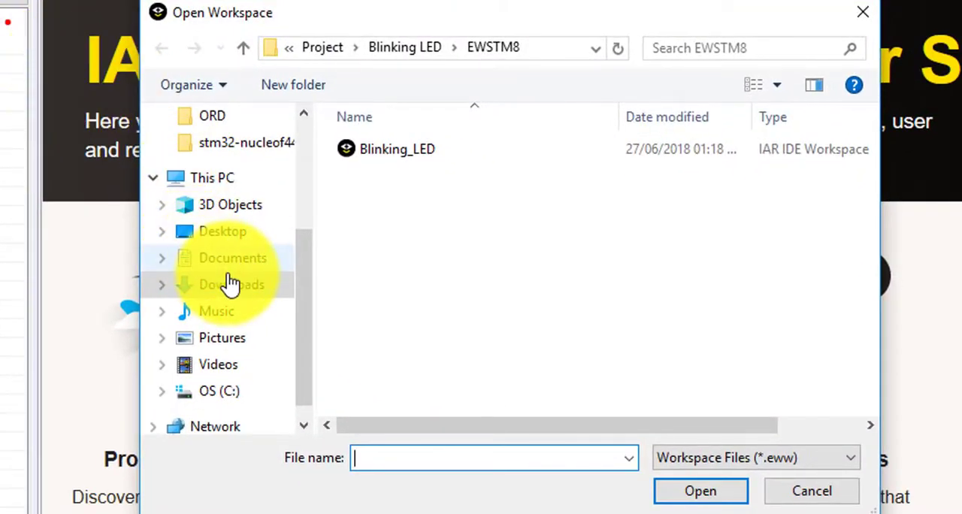
left_click(232, 284)
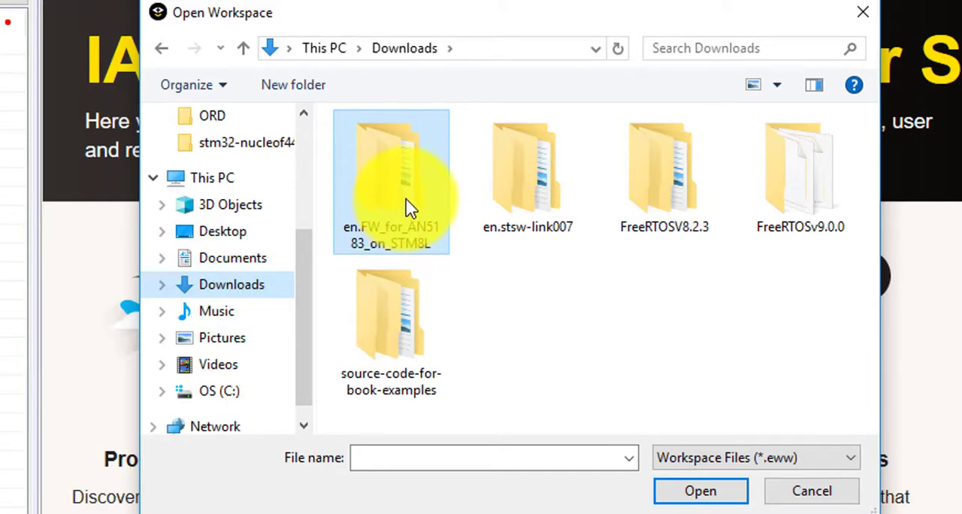
double_click(391, 181)
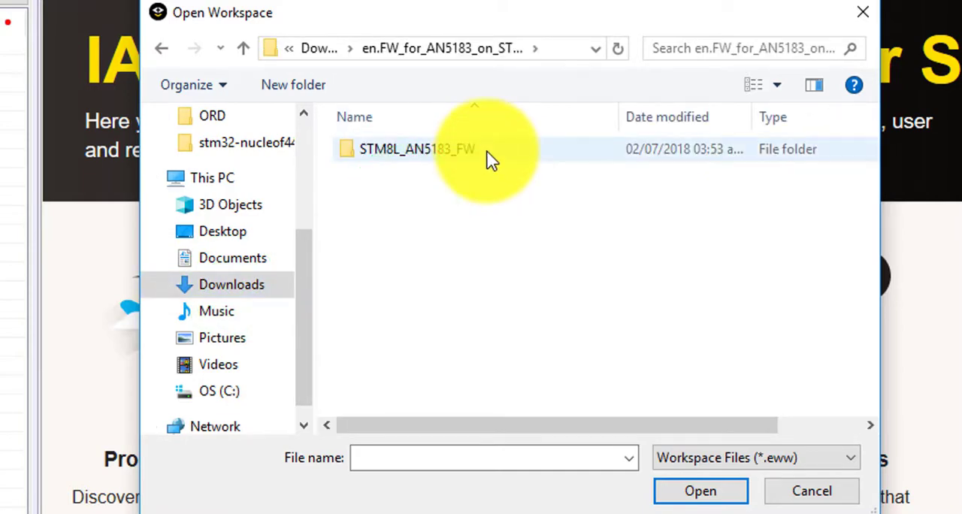
Step: Navigate STM8L_AN5183_FW\Project\Blinking LED\EWSTM8 and select Blinking_Led.eww
double_click(416, 148)
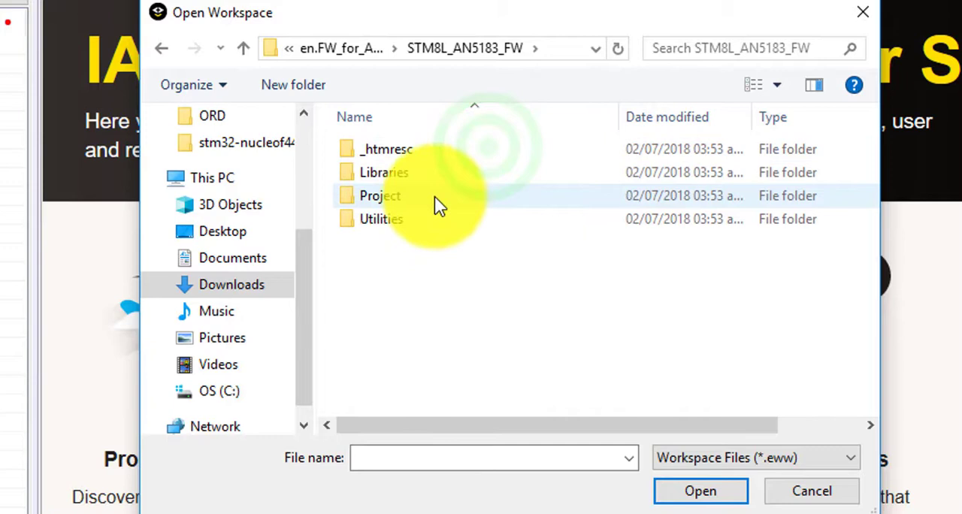
double_click(379, 196)
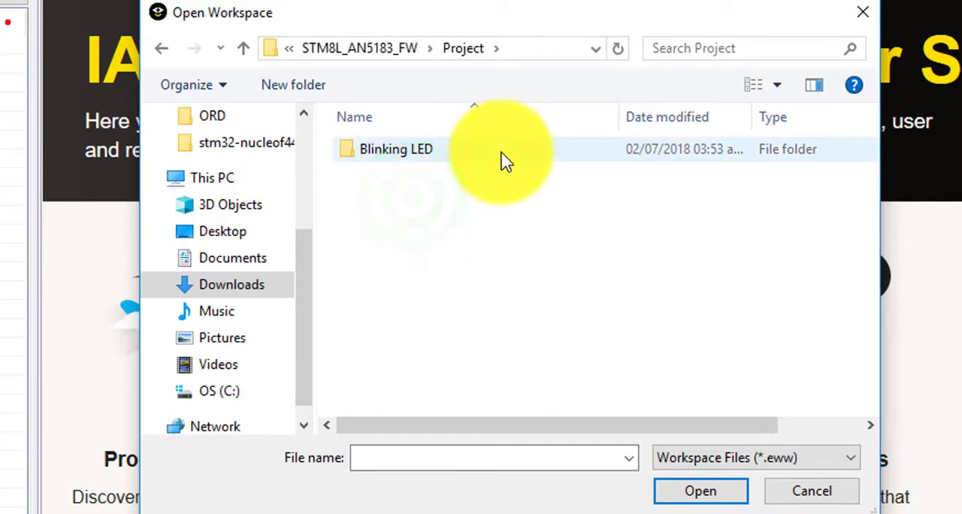
double_click(397, 149)
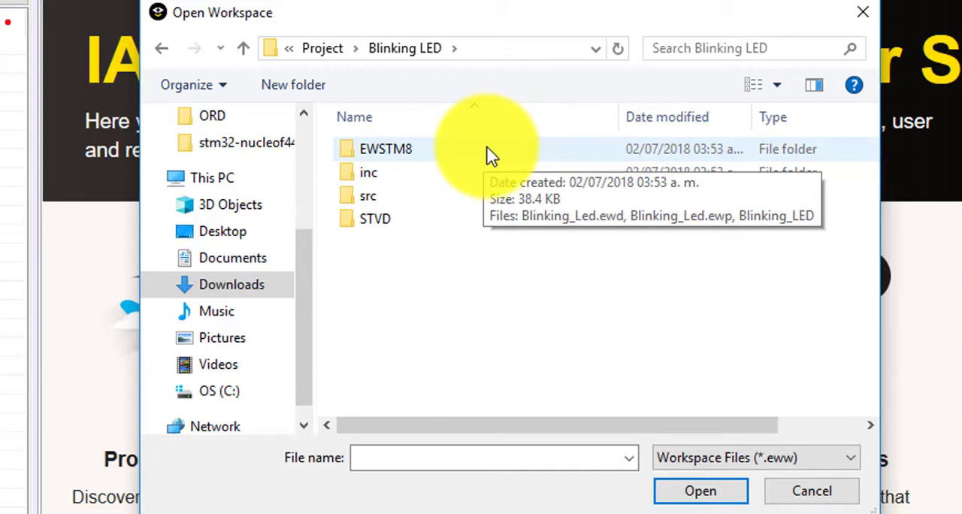
double_click(384, 149)
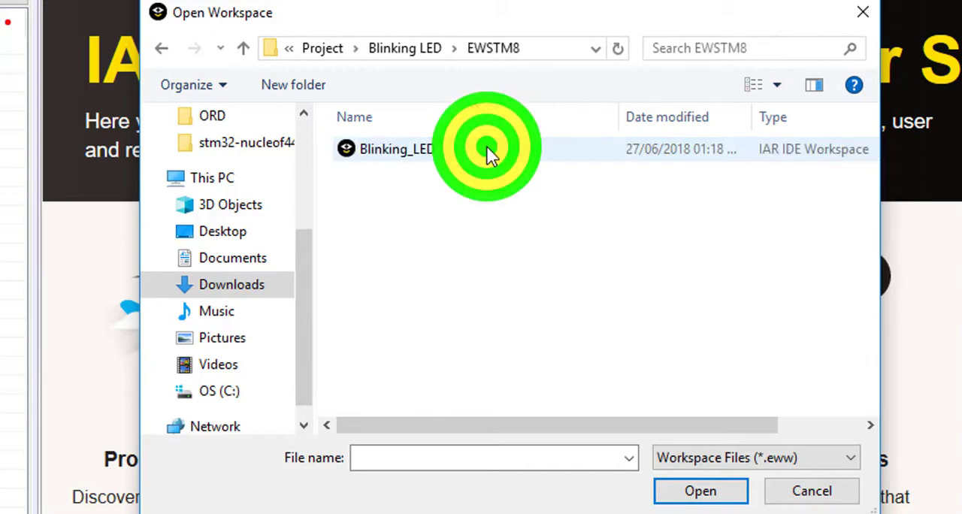
left_click(397, 149)
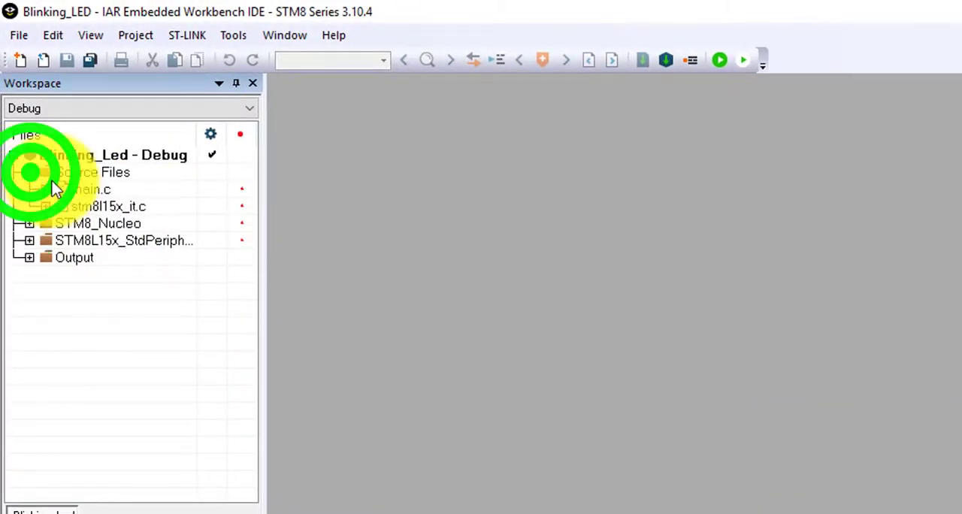
Step: View main.c from the Blinking_Led project's Source Files in the editor
double_click(90, 189)
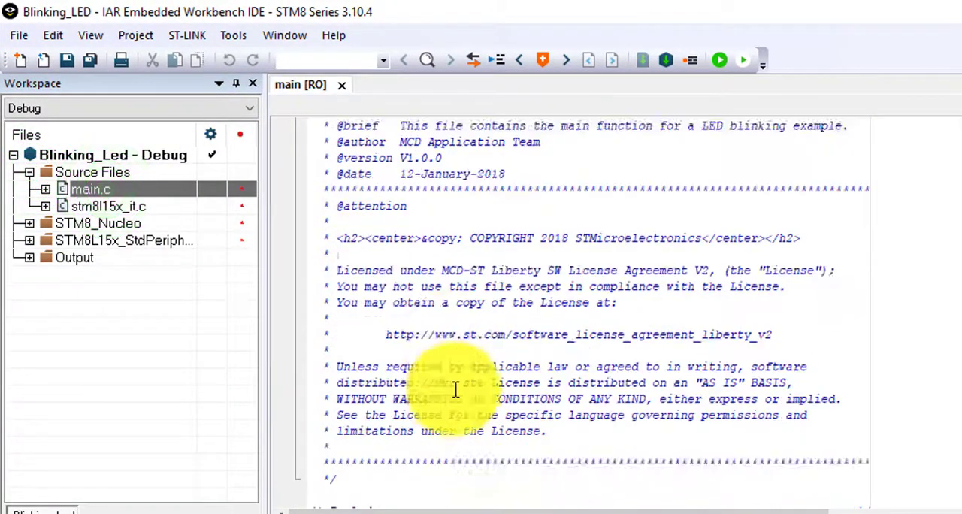
scroll("down", 3)
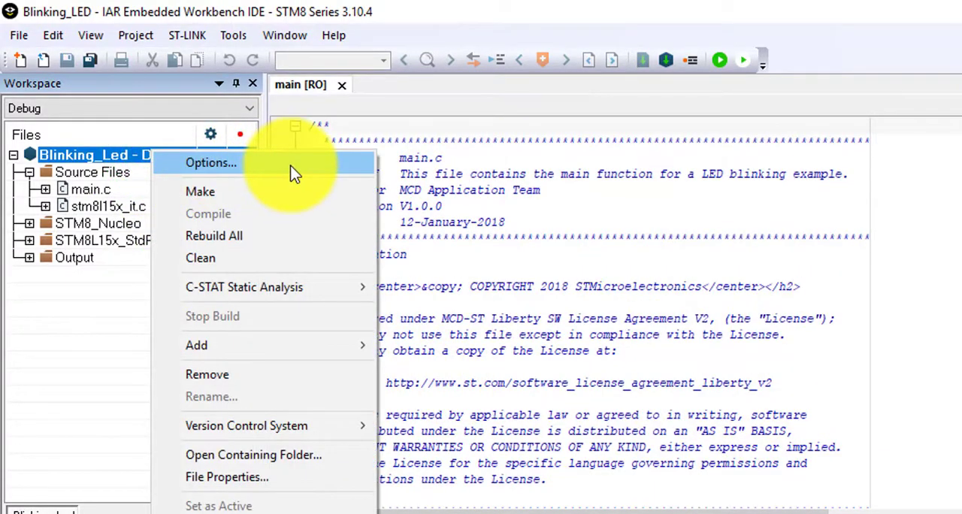
Step: In project Options, set the Debugger driver to ST-LINK and confirm
left_click(210, 163)
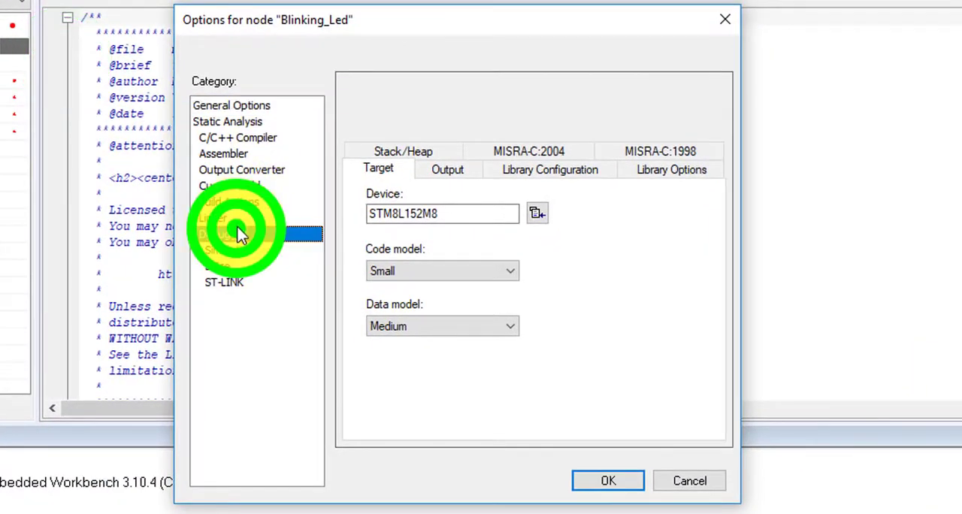
left_click(223, 234)
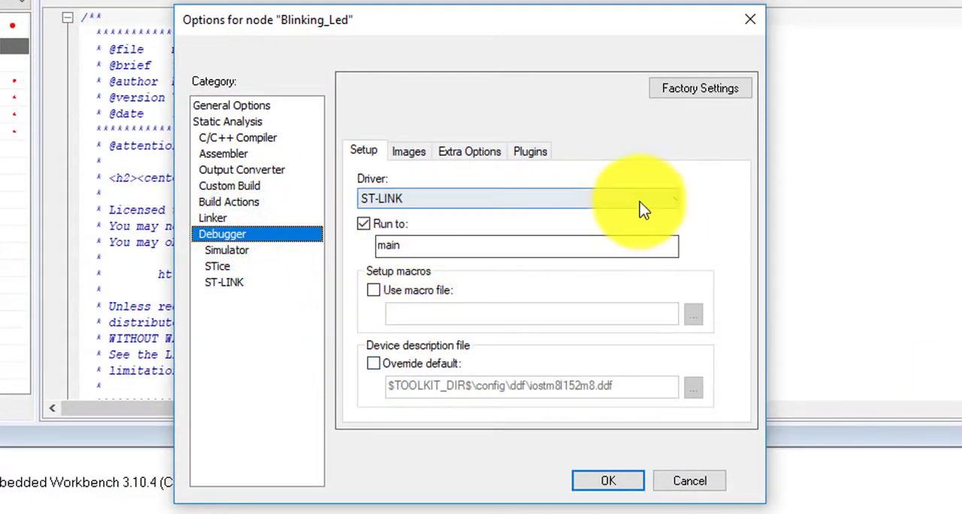
left_click(667, 199)
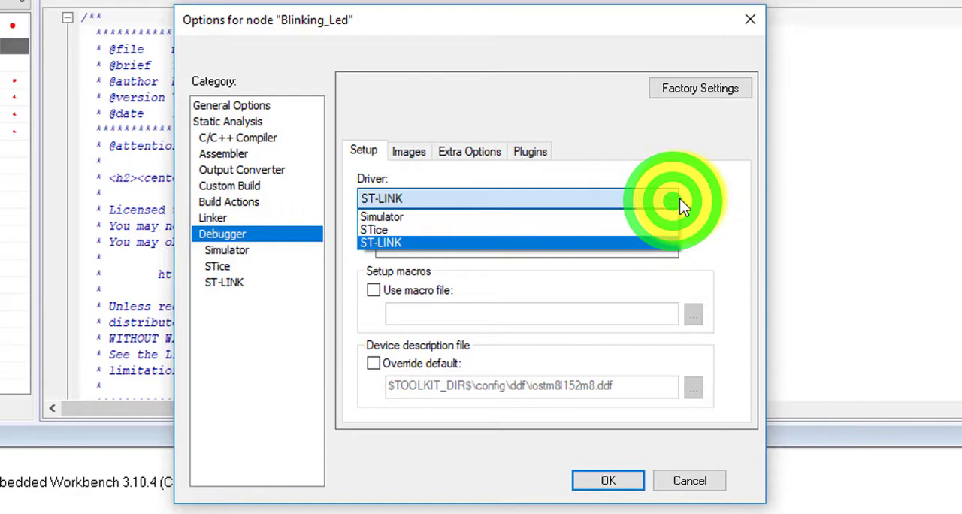
left_click(382, 244)
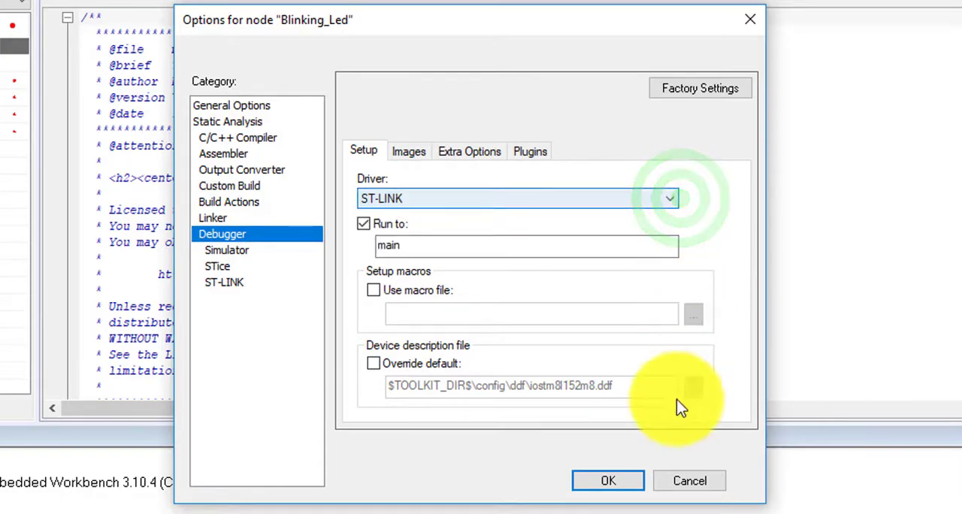
left_click(608, 481)
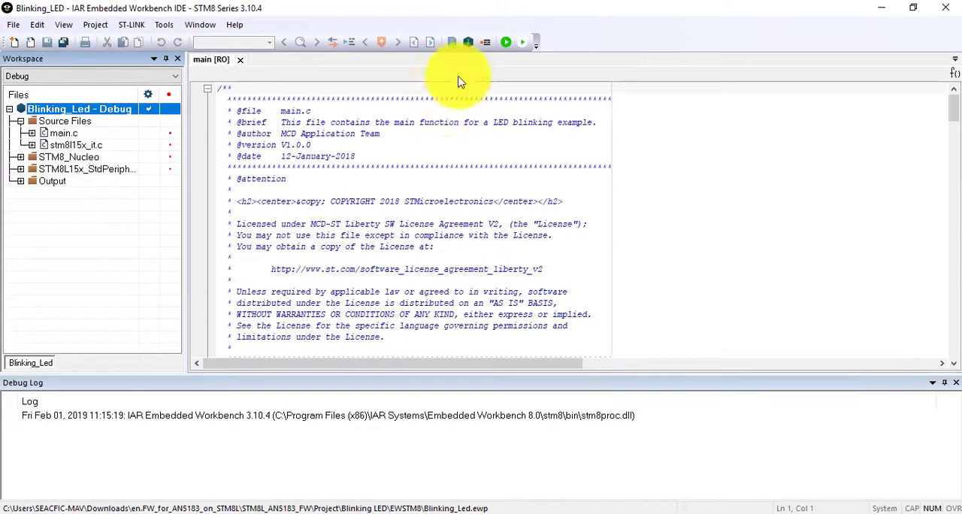
mouse_move(469, 42)
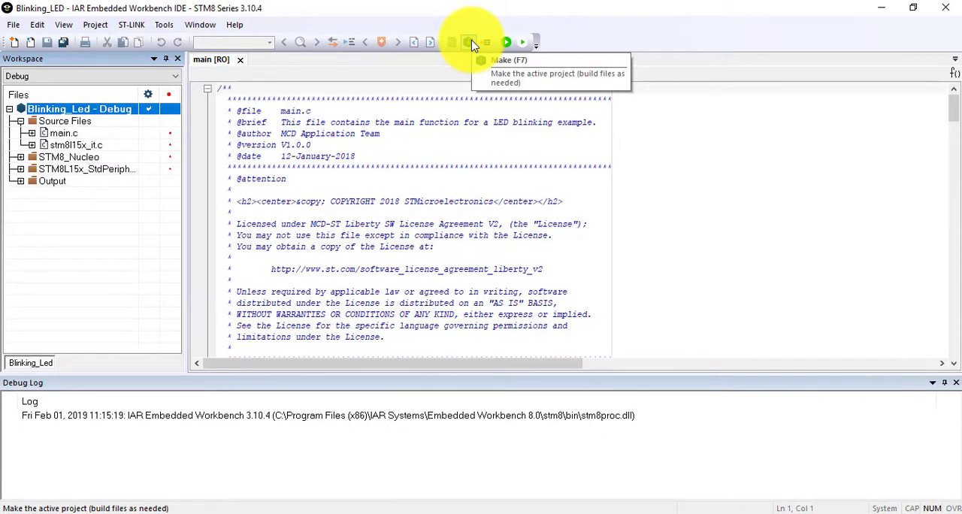
Step: Run Make on Blinking_Led, building with 0 errors and 0 warnings
left_click(470, 42)
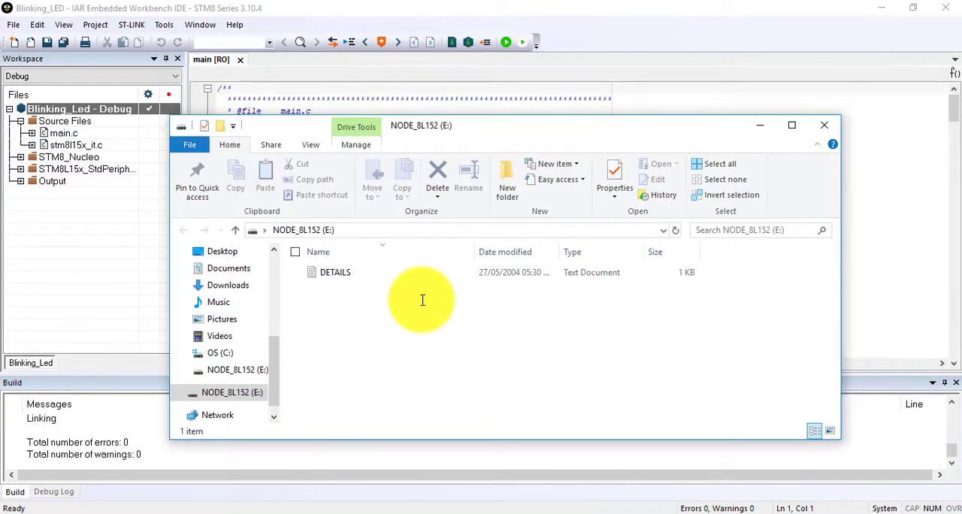
mouse_move(800, 125)
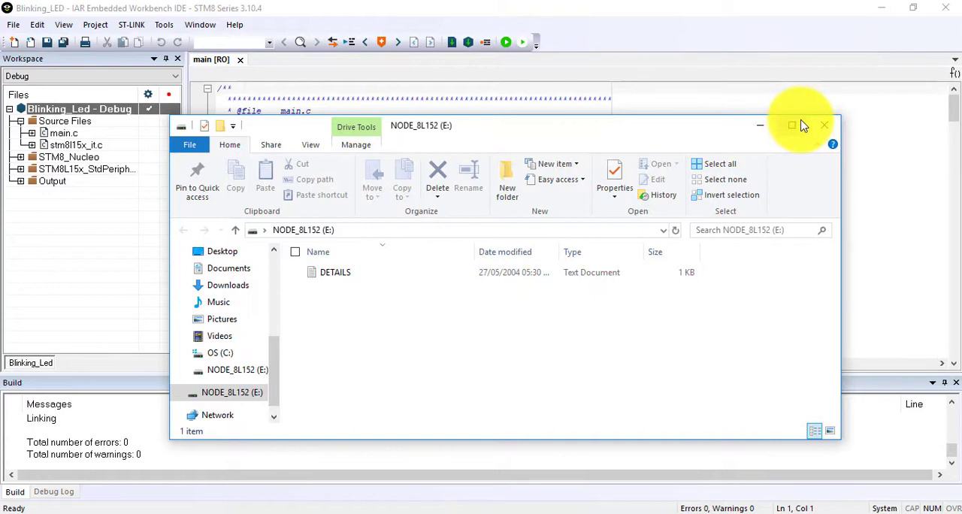
mouse_move(619, 38)
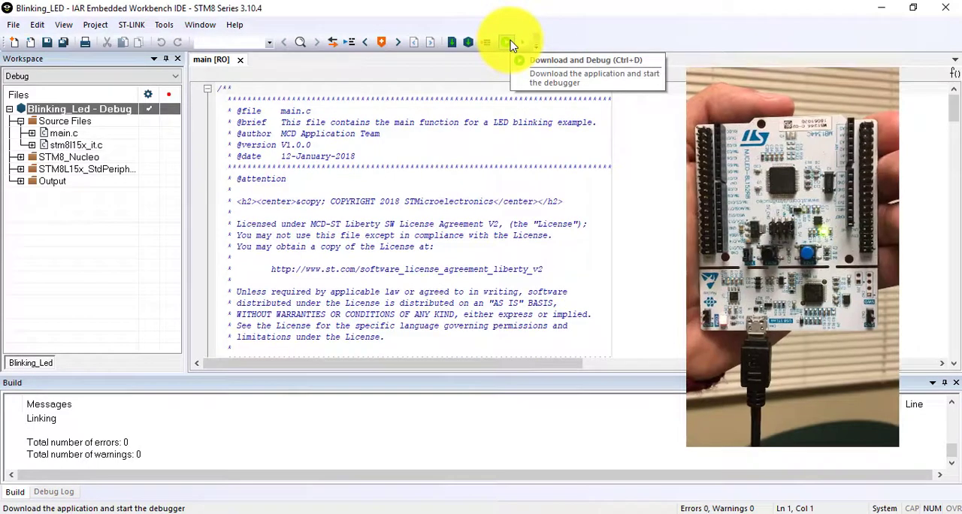
Step: Download and Debug Blinking_Led onto the Nucleo board via ST-LINK, then stop debugging
left_click(505, 42)
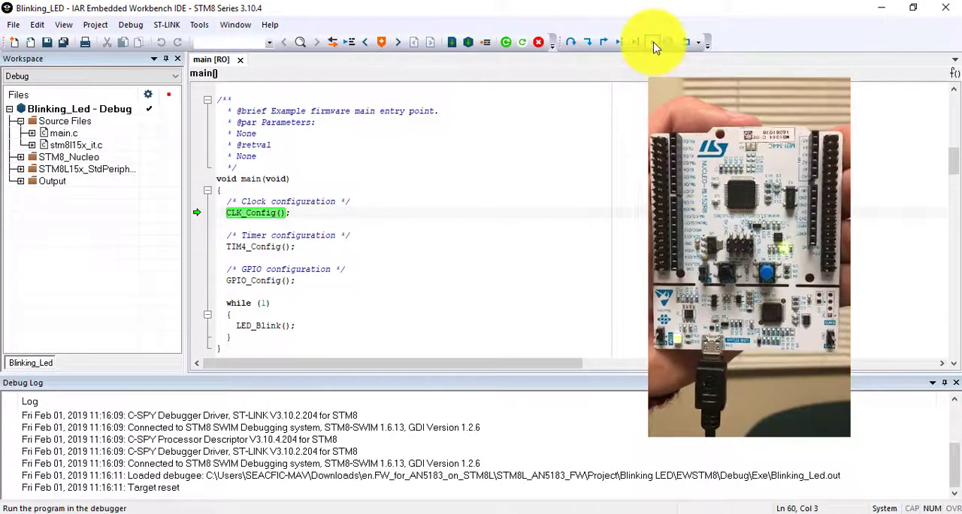
mouse_move(654, 42)
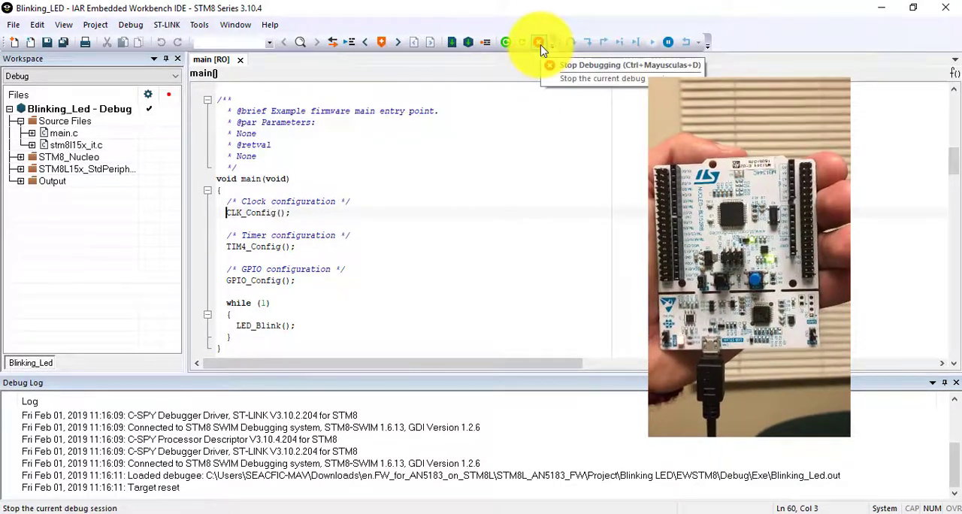
left_click(538, 42)
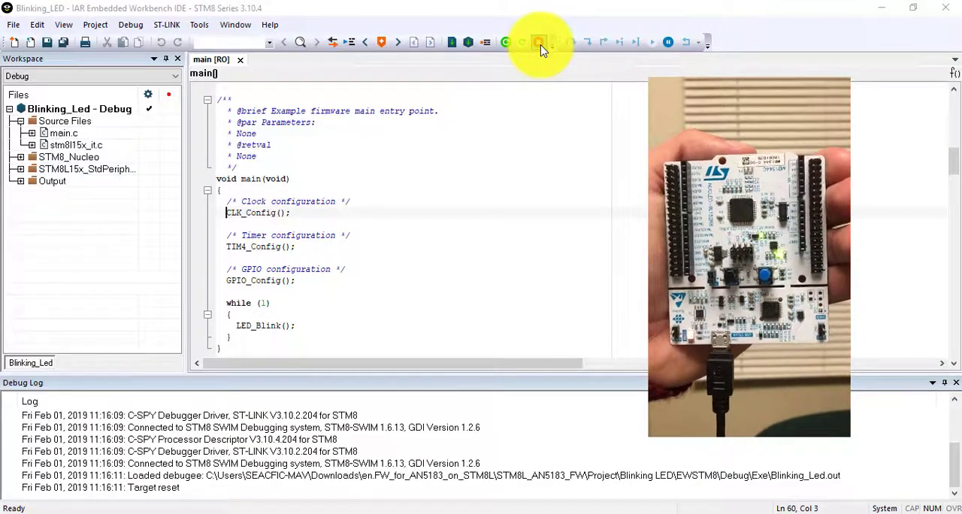